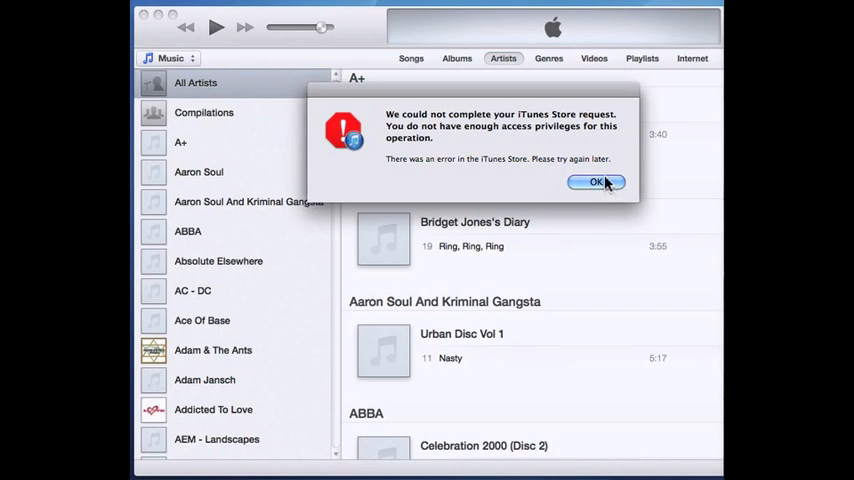
# Step: Confirm OK on the Store request, access privileges and unknown error (-45054) warnings
pyautogui.click(596, 182)
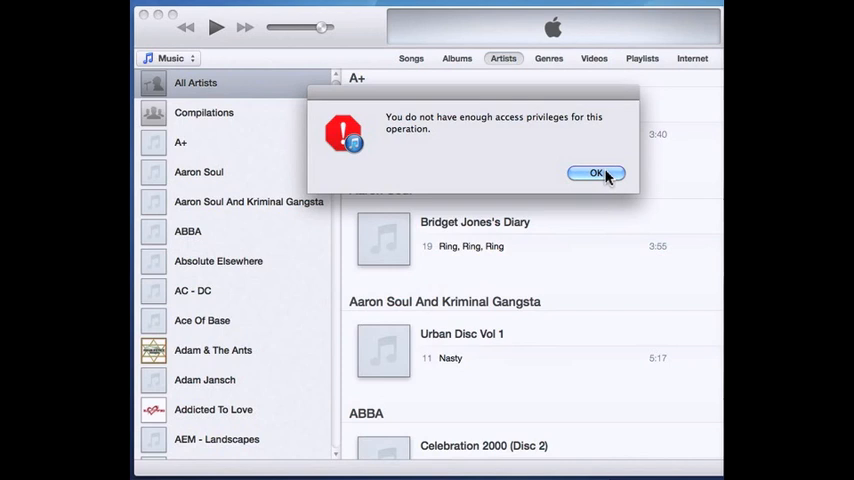
pyautogui.click(596, 172)
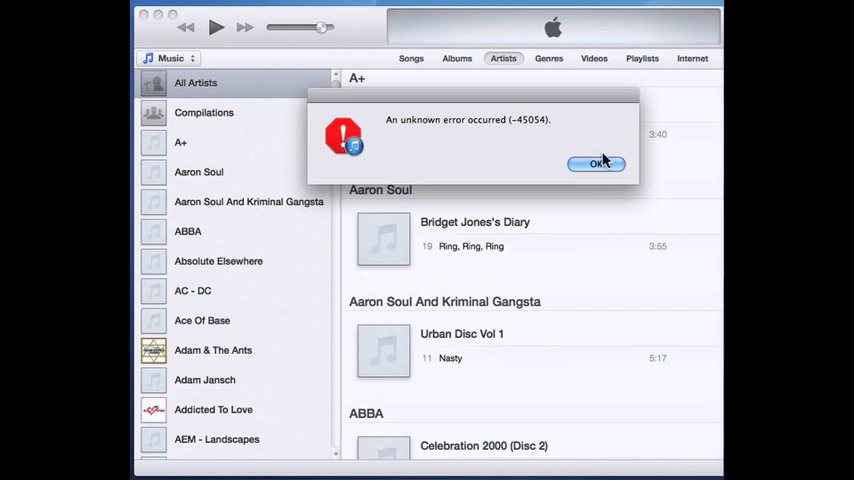
pyautogui.click(596, 164)
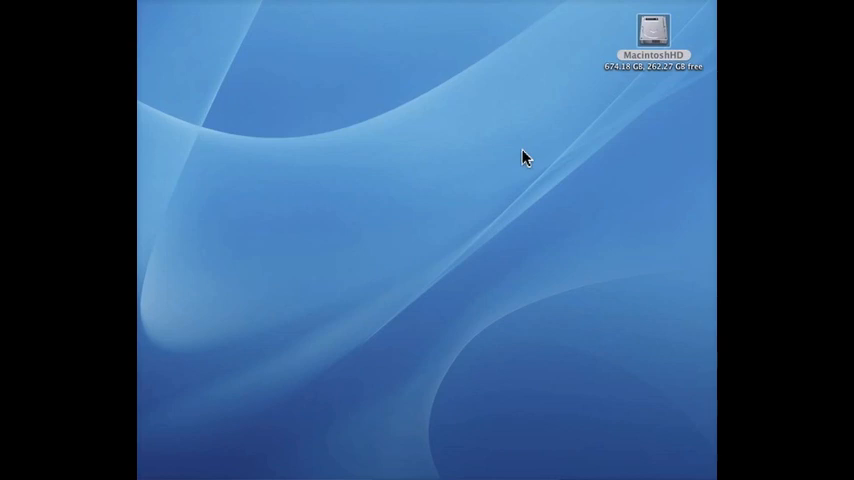
# Step: Browse from the MacintoshHD drive into the Users folder listing mal, maldixon and pclink
pyautogui.doubleClick(652, 28)
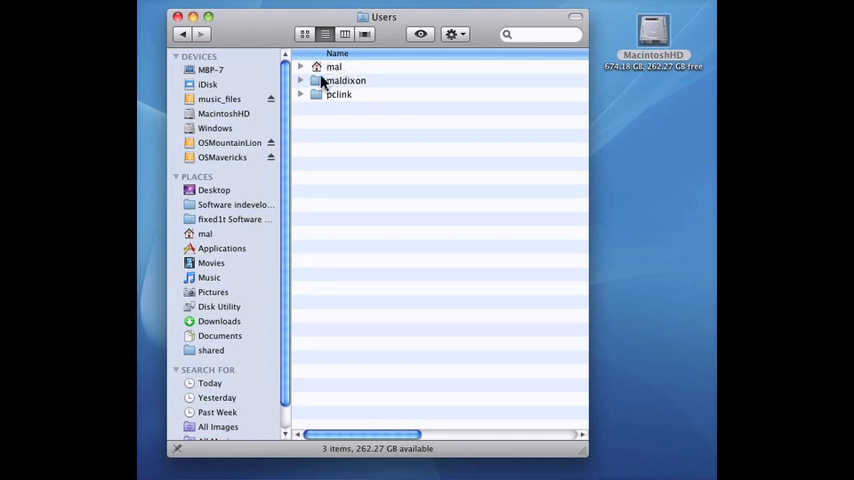
pyautogui.moveTo(356, 148)
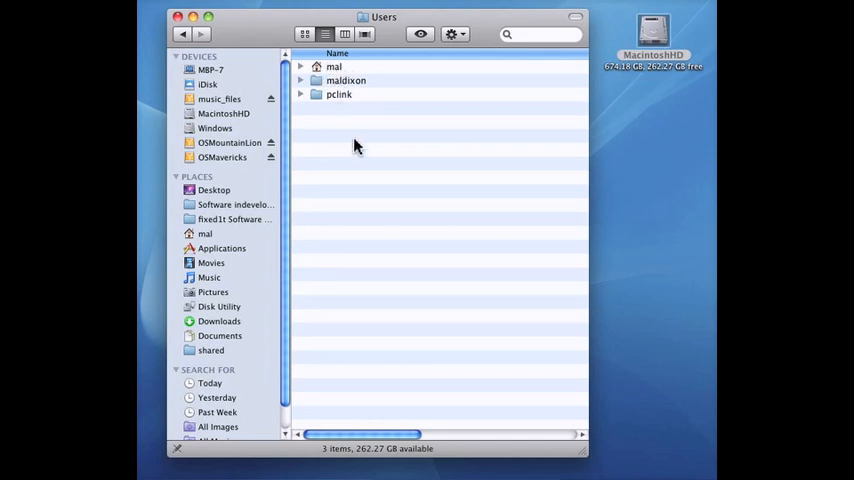
pyautogui.moveTo(342, 130)
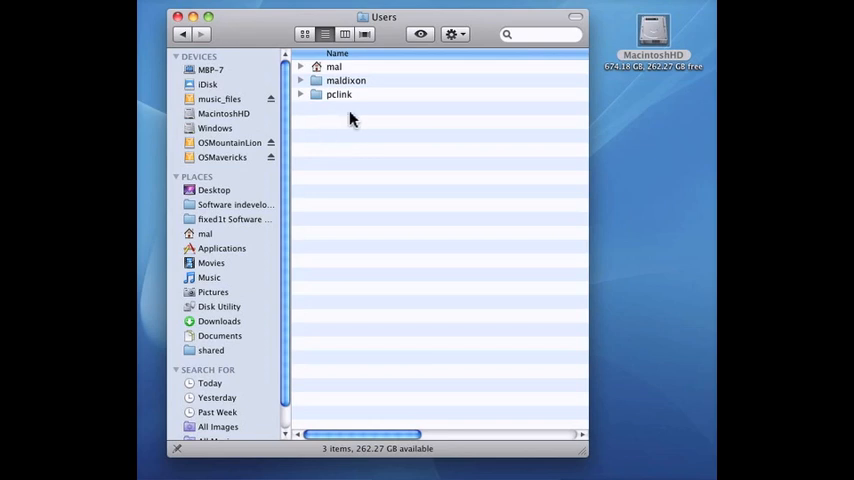
pyautogui.moveTo(336, 120)
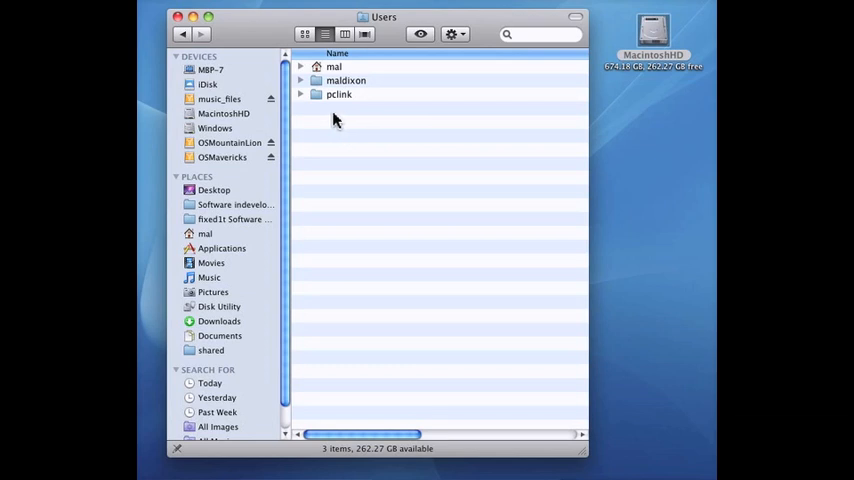
pyautogui.moveTo(324, 112)
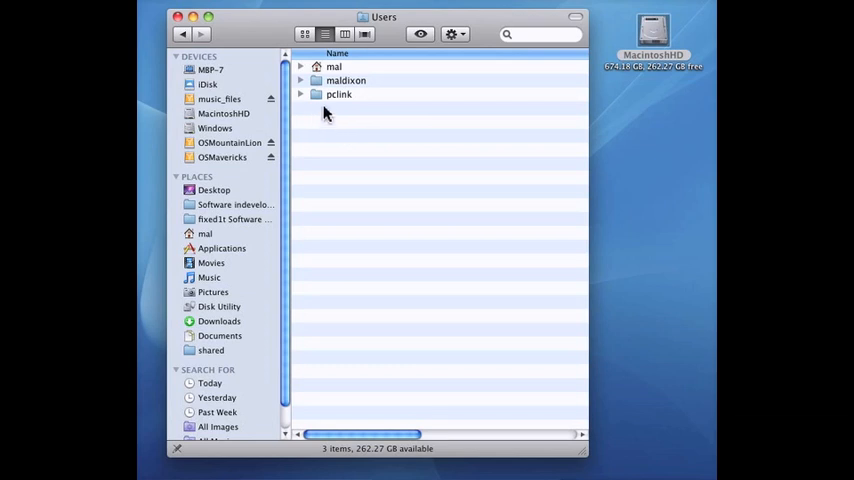
pyautogui.moveTo(338, 112)
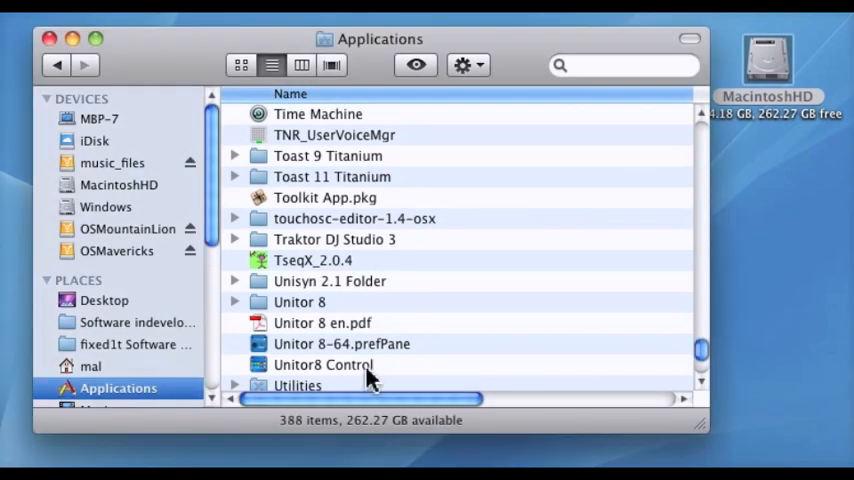
# Step: Start Terminal from Applications > Utilities to get a shell prompt
pyautogui.doubleClick(296, 384)
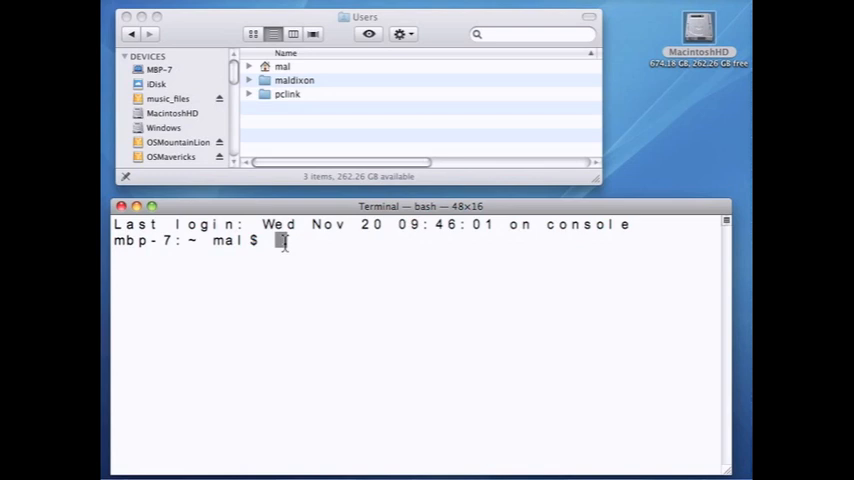
# Step: Run sudo mkdir -p /users/shared/ with the admin password to create the shared folder
pyautogui.write('sudo')
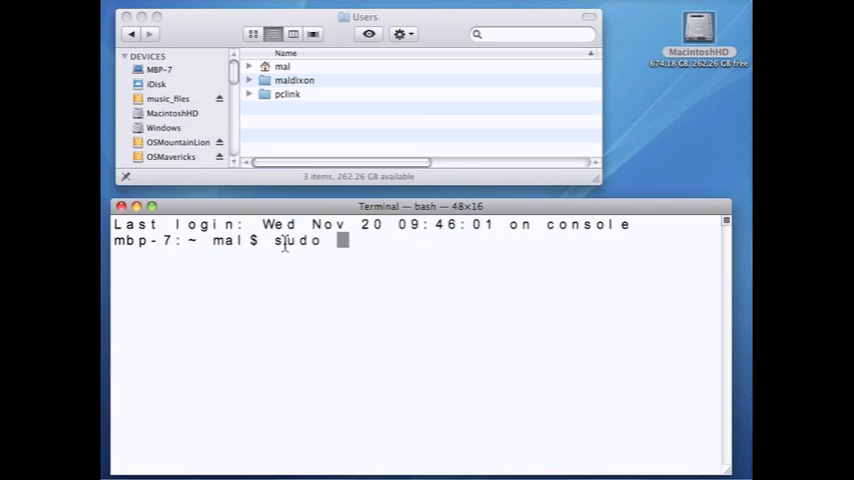
pyautogui.write('mkdir')
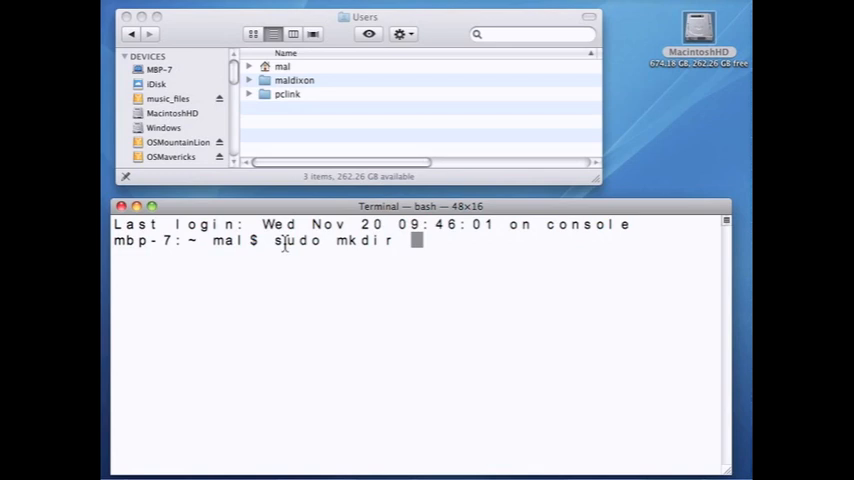
pyautogui.write('-p')
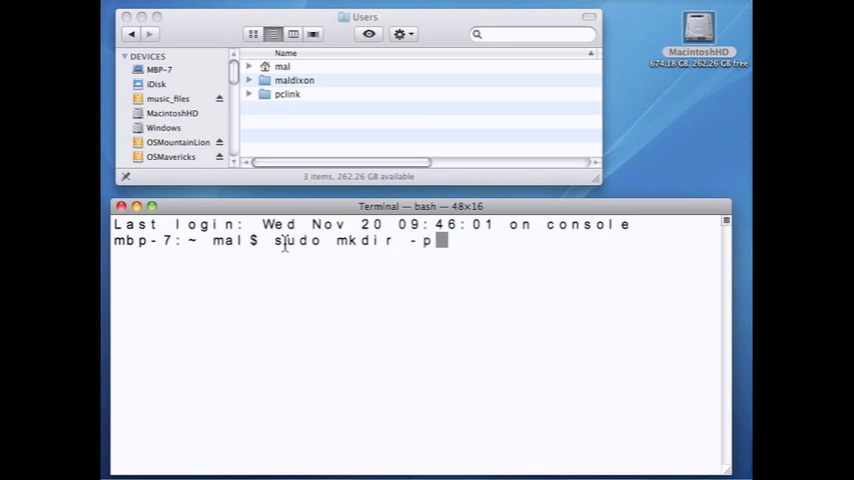
pyautogui.write('/')
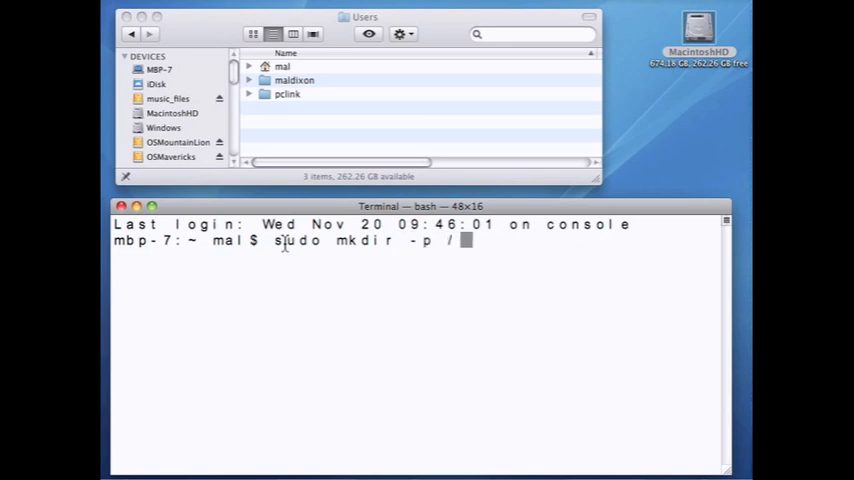
pyautogui.write('users/')
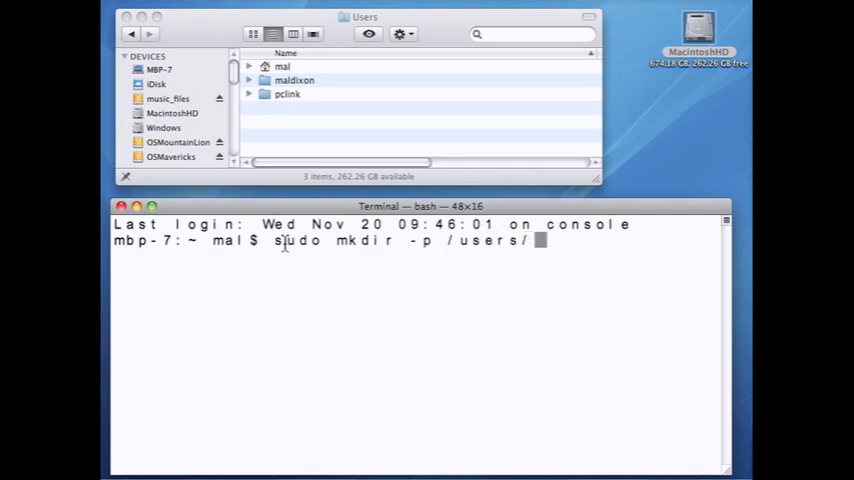
pyautogui.write('shared')
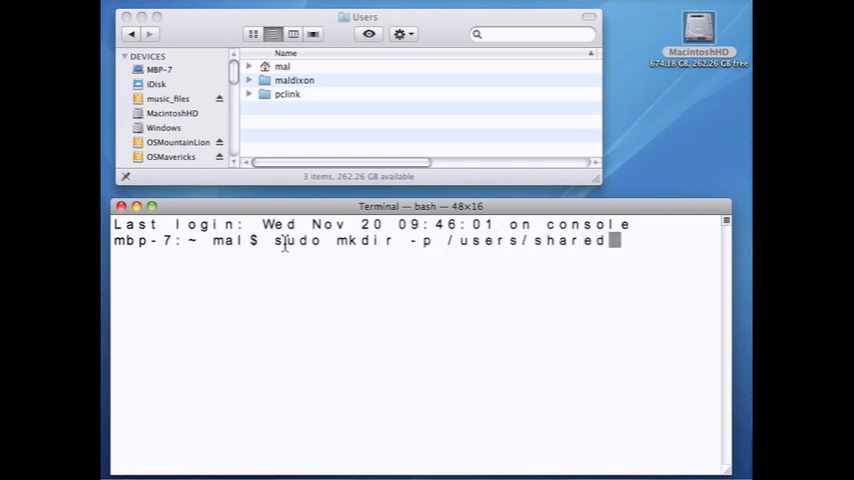
pyautogui.write('/')
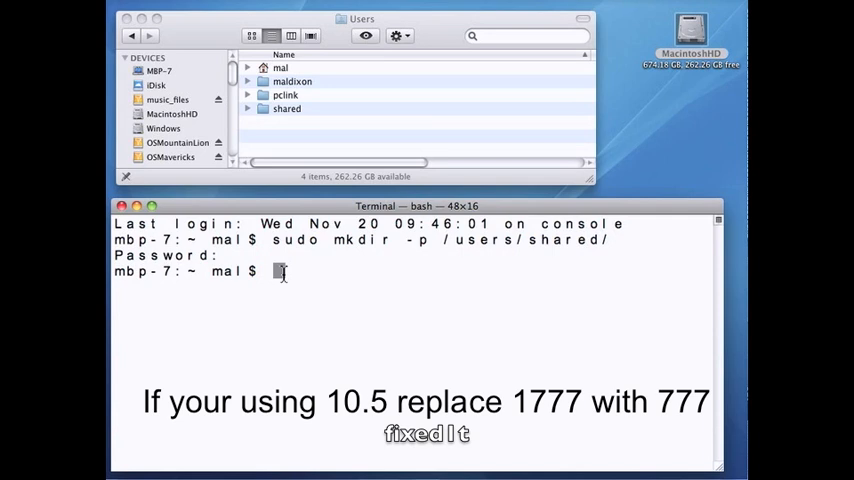
# Step: Run sudo chmod 1777 /users/shared so every user can read and write the folder
pyautogui.write('sudo')
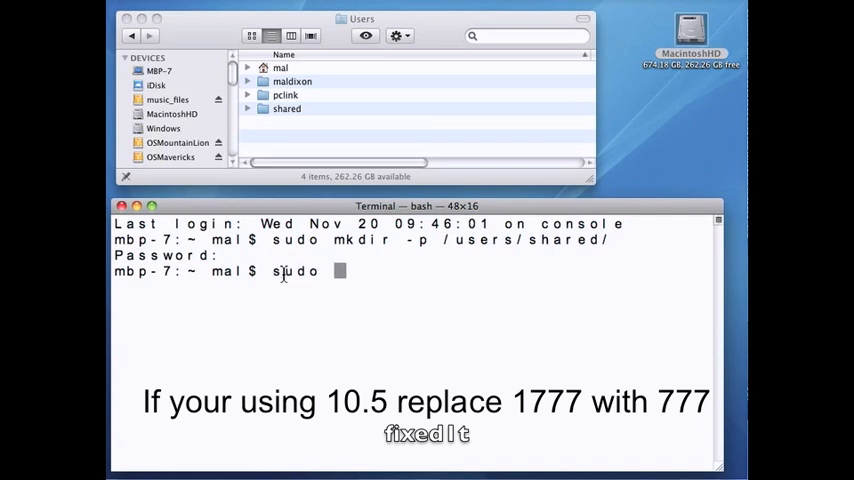
pyautogui.write('chmo')
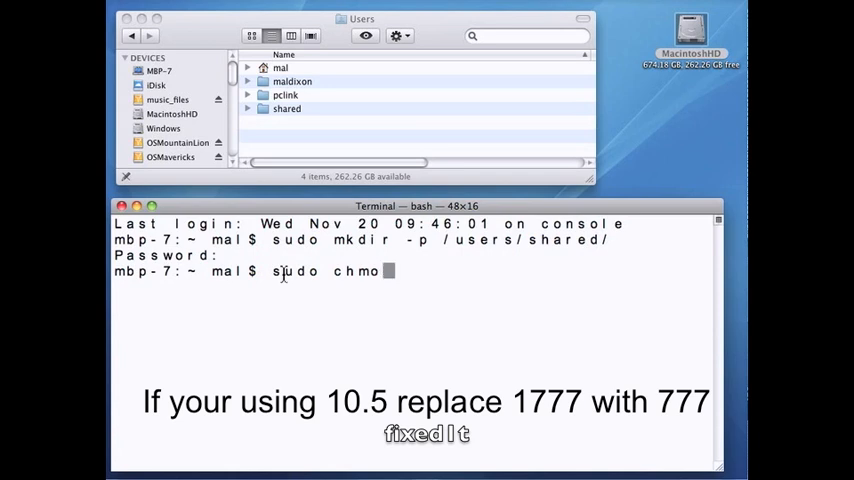
pyautogui.write('d')
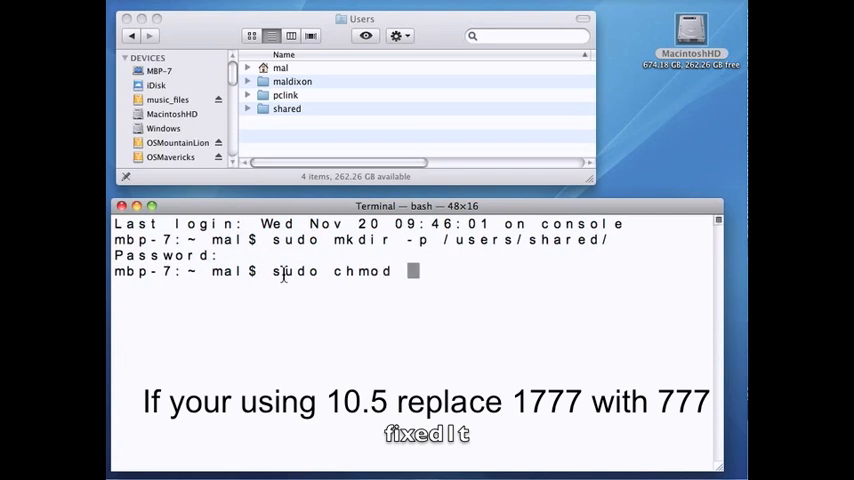
pyautogui.write('177')
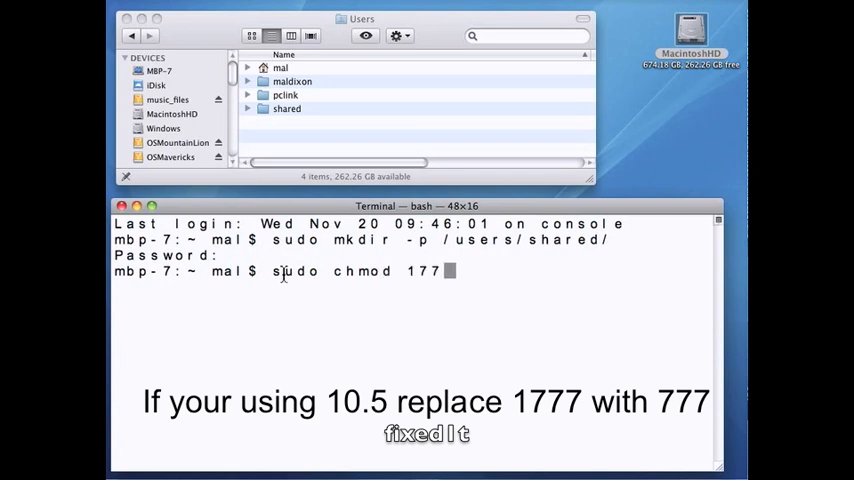
pyautogui.write('7')
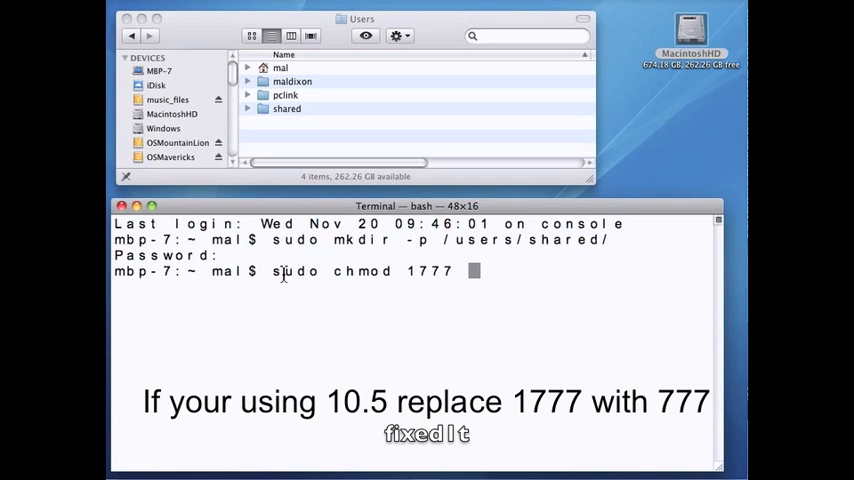
pyautogui.write('/u')
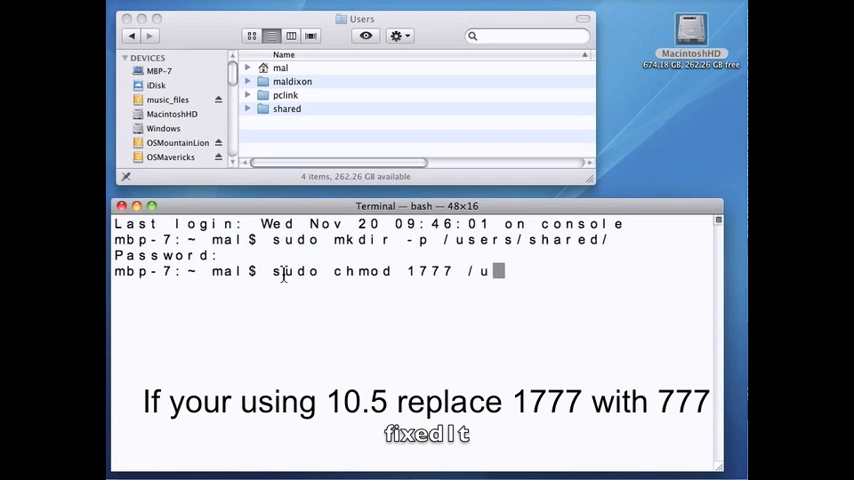
pyautogui.write('ser')
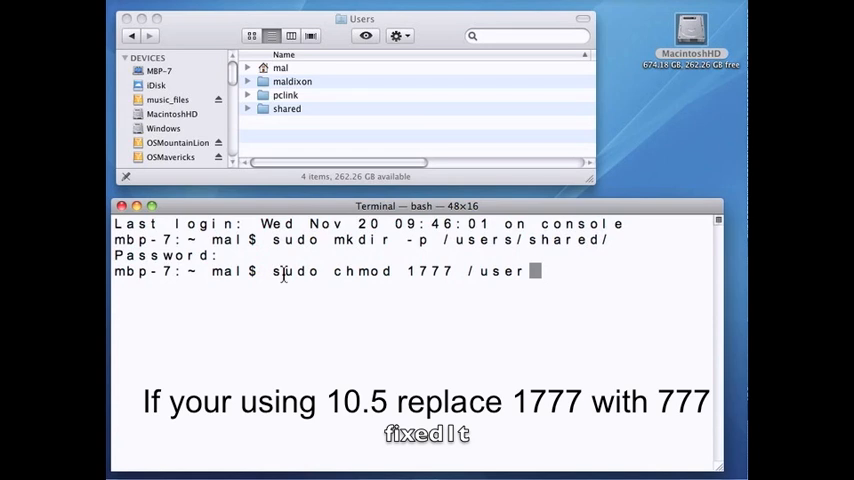
pyautogui.write('s/')
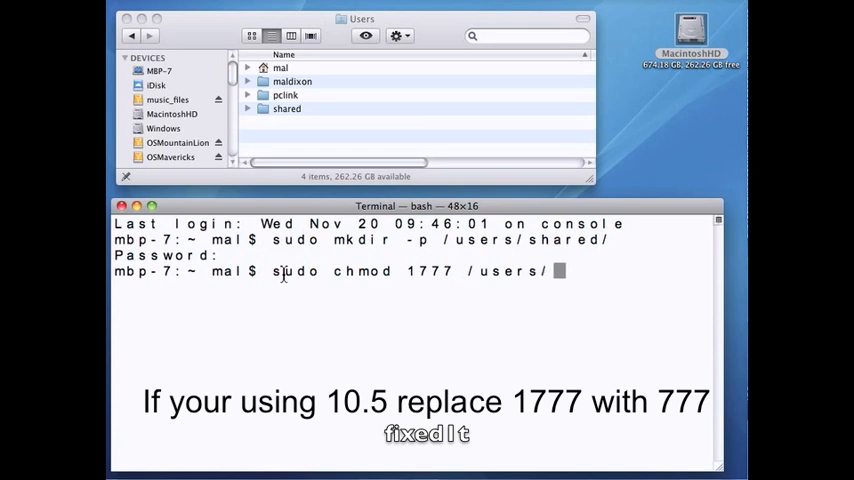
pyautogui.write('shared')
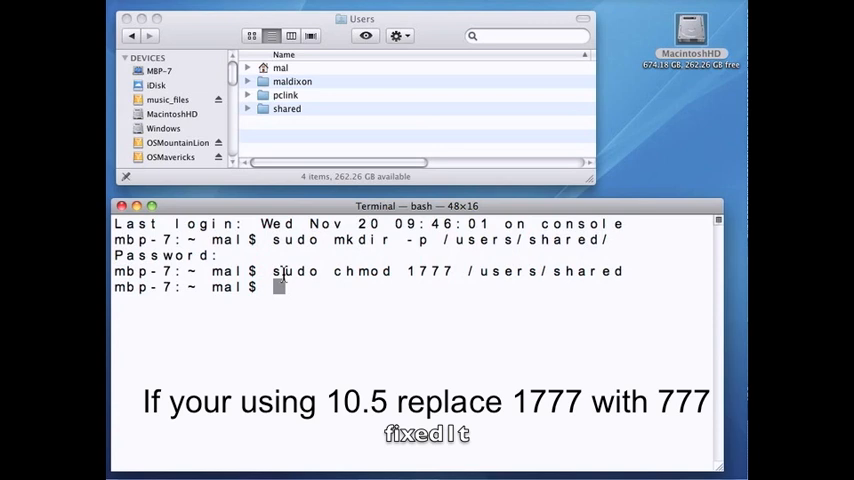
pyautogui.moveTo(124, 208)
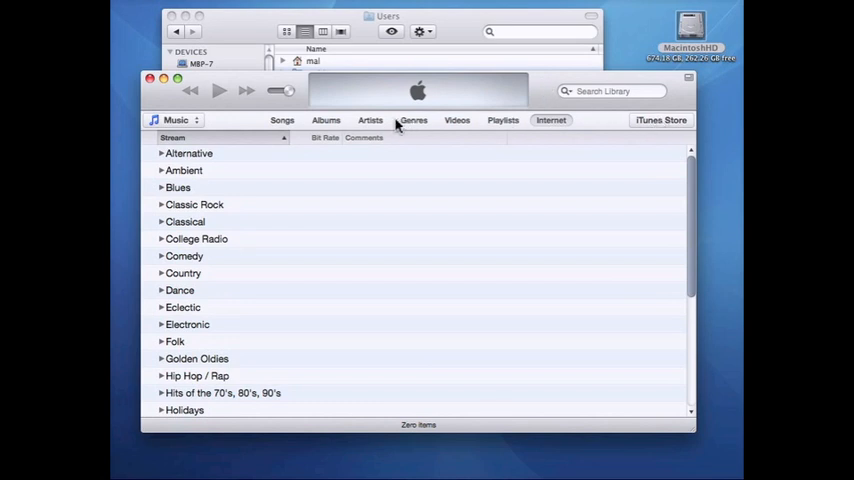
# Step: Switch the relaunched iTunes library to the Albums view of cover artwork
pyautogui.click(324, 120)
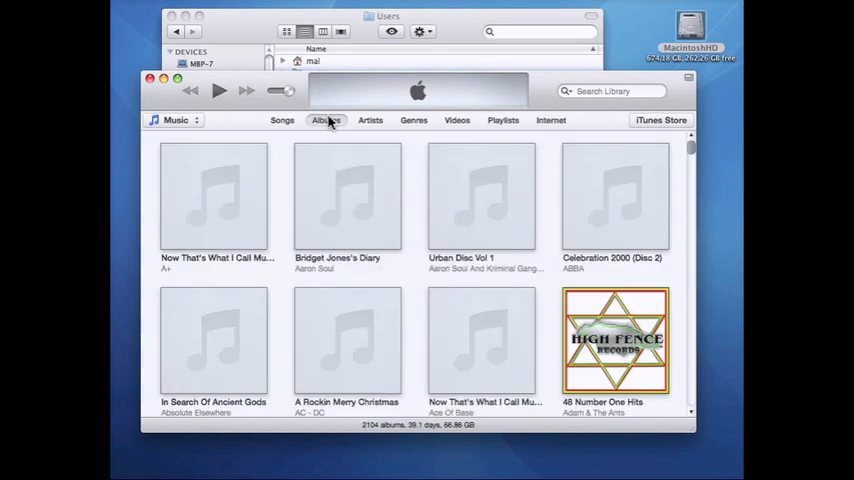